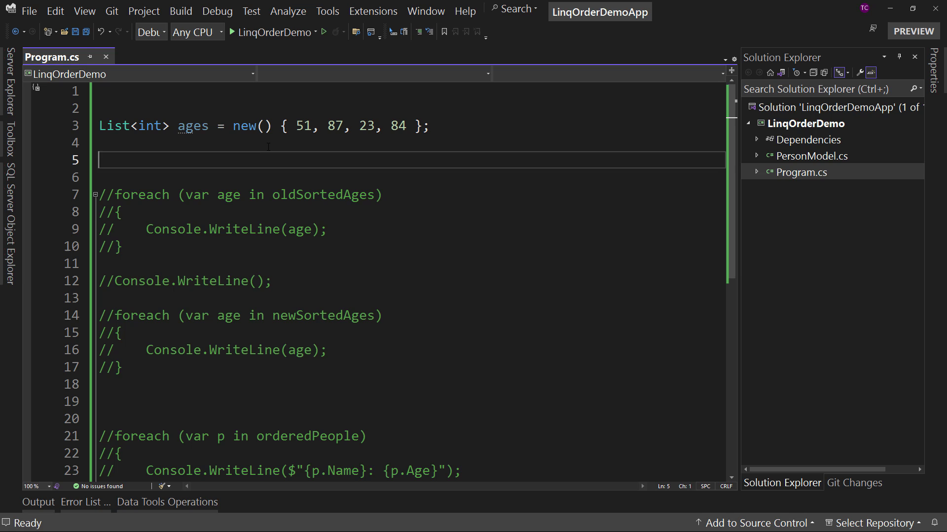
Step: Declare var oldSortedAges = ages.OrderBy(x => x) beneath the ages list
type("va")
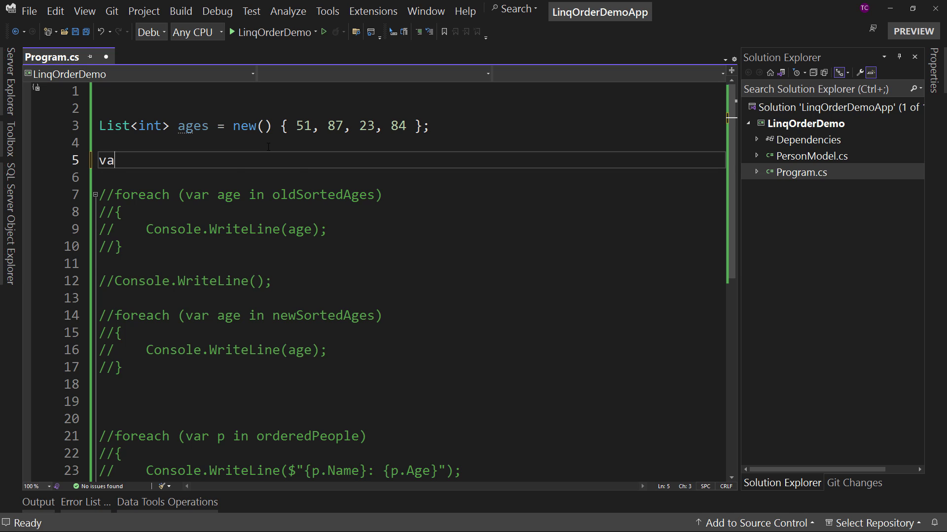
type("r oldSo")
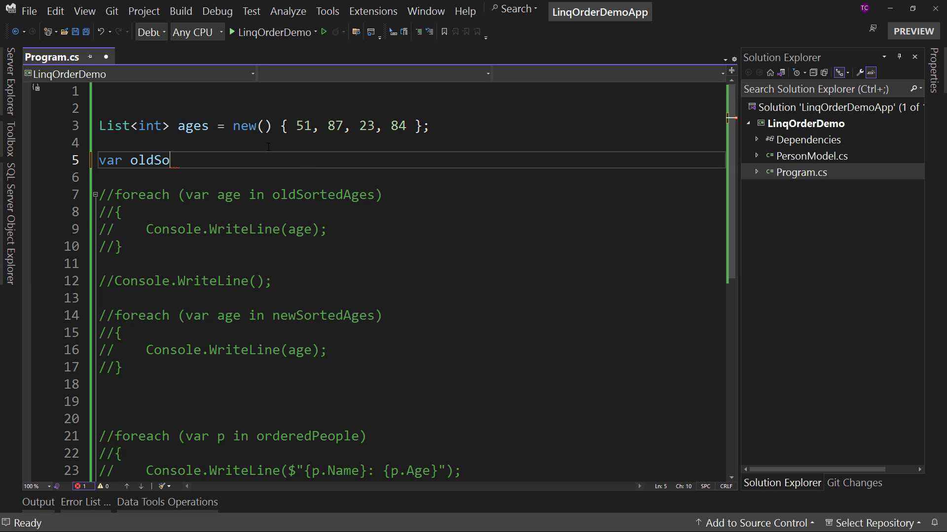
type("rtedAges")
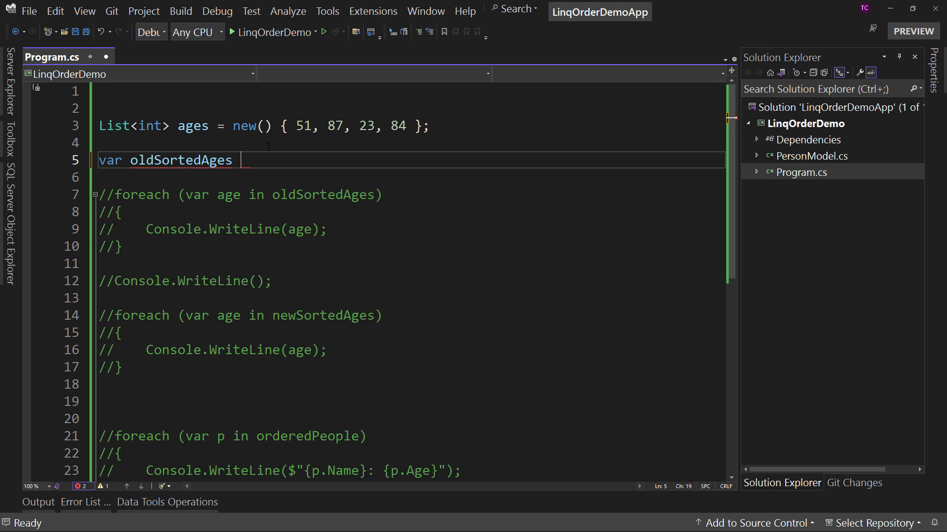
type("= ages;")
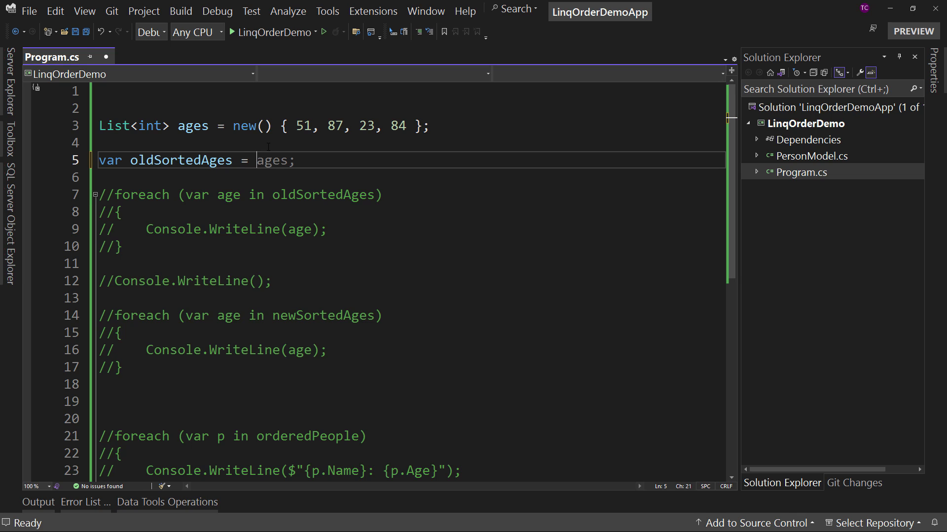
type("a")
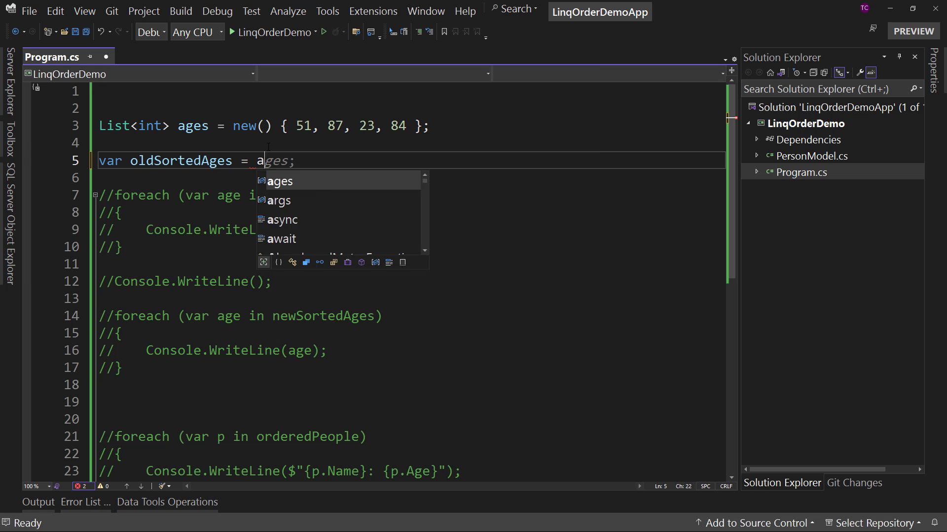
type("ges.orderb")
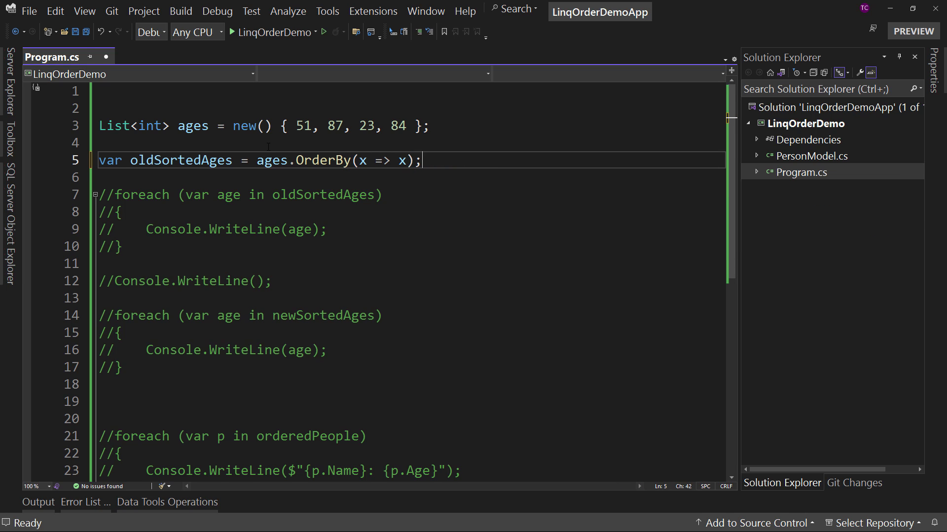
mouse_move(374, 159)
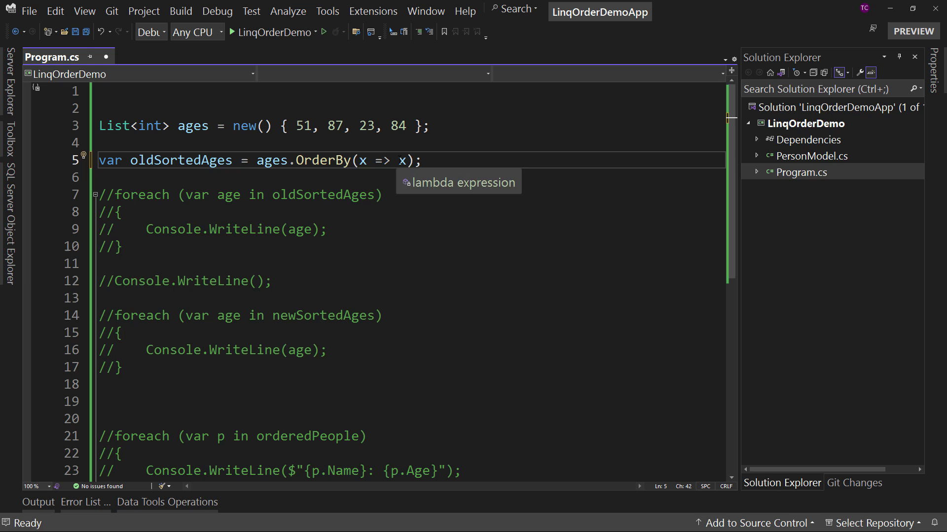
Step: Review the lambda's returned x, the int list type and the value 51 in ages
double_click(402, 160)
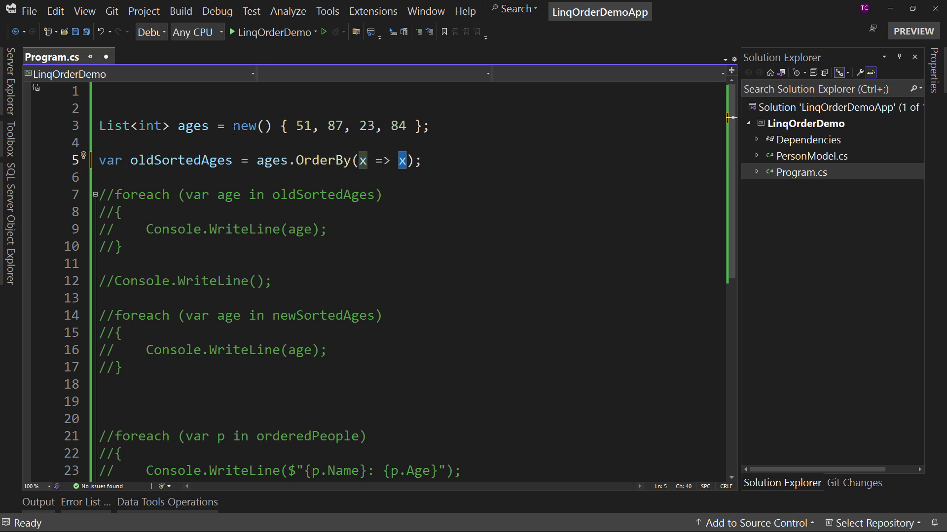
double_click(149, 125)
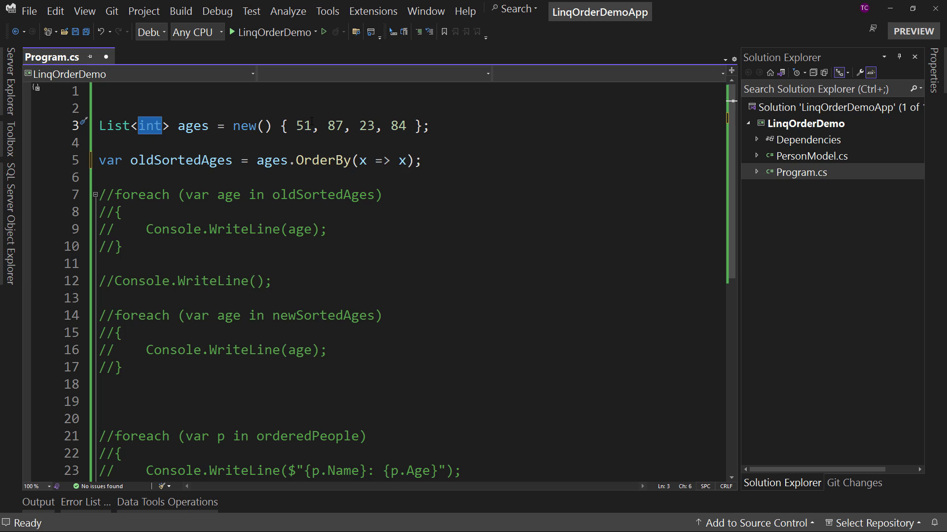
double_click(302, 126)
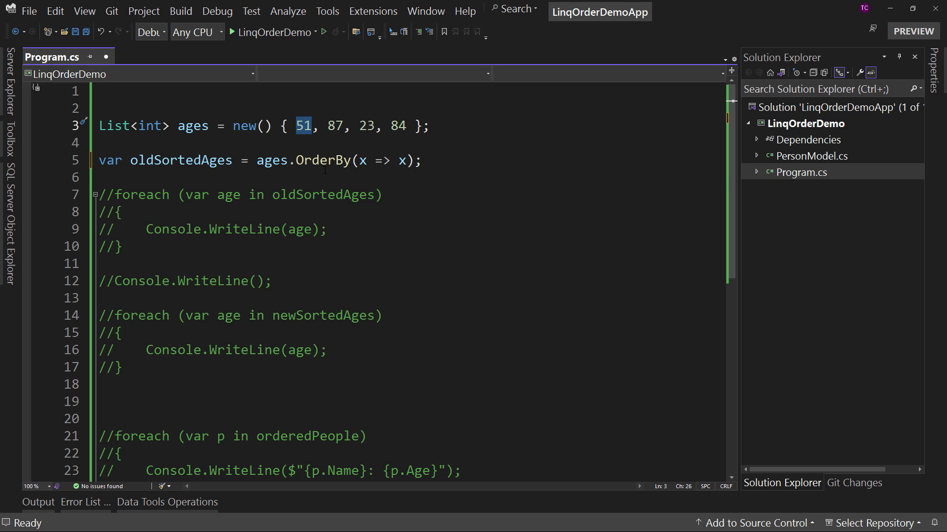
mouse_move(181, 160)
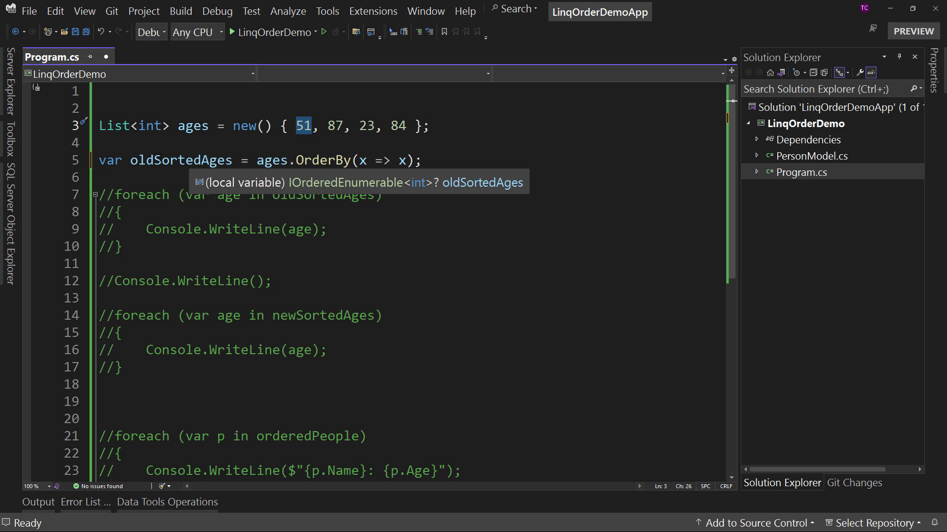
mouse_move(171, 150)
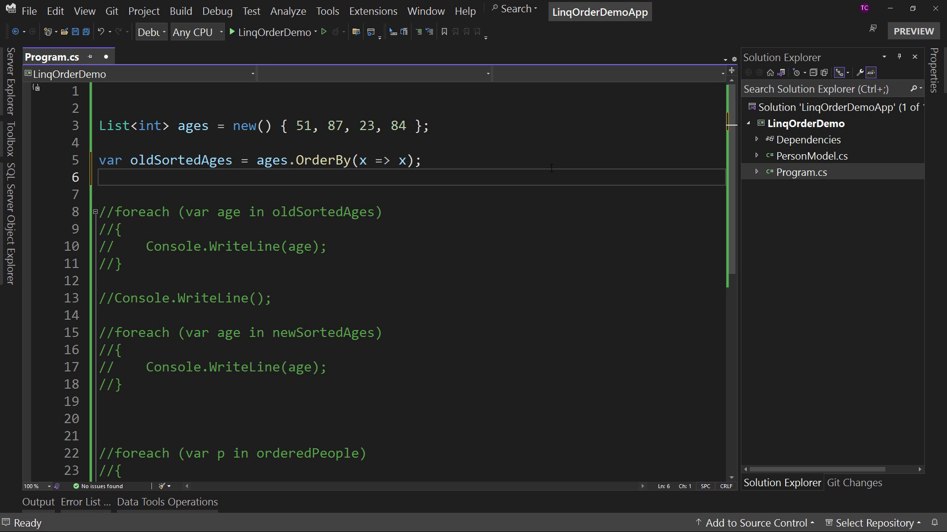
Step: Declare var newSortedAges = ages.Order() using the new parameterless sort
type("var newSor")
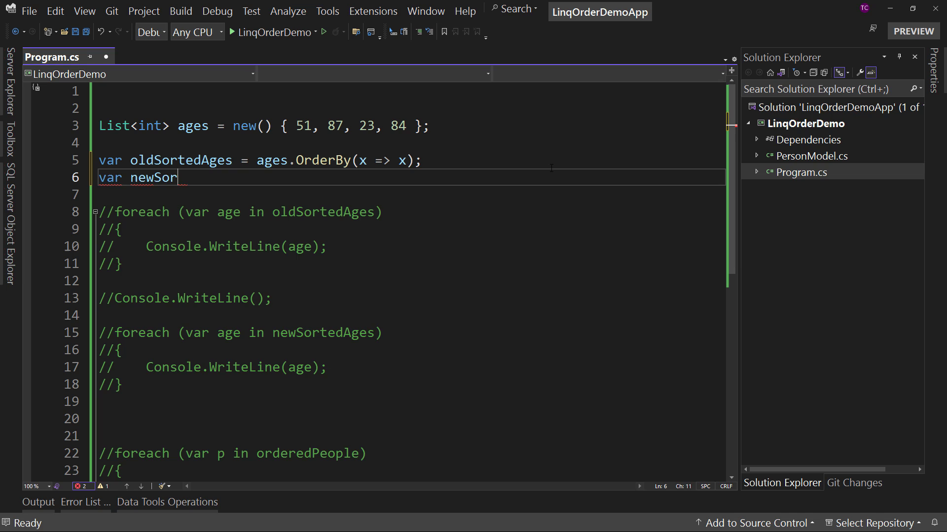
type("tedAges =")
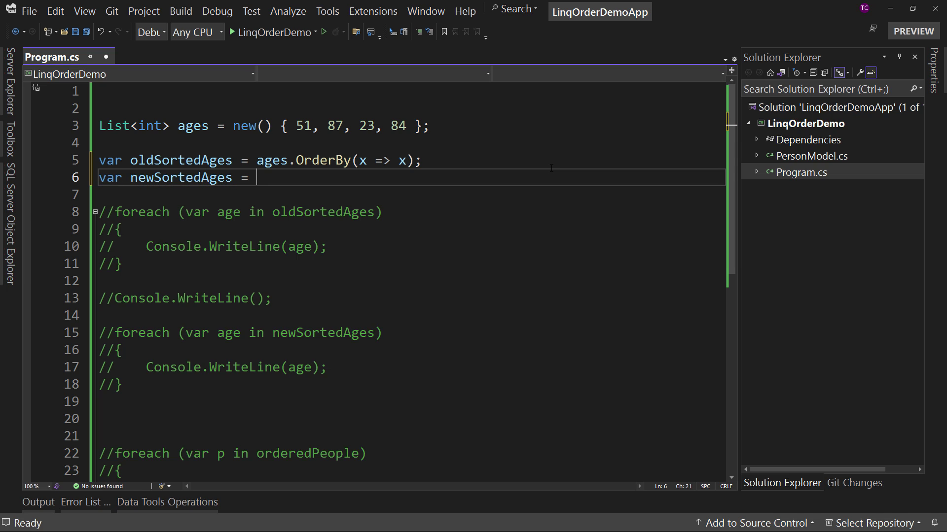
type("ages.Order();")
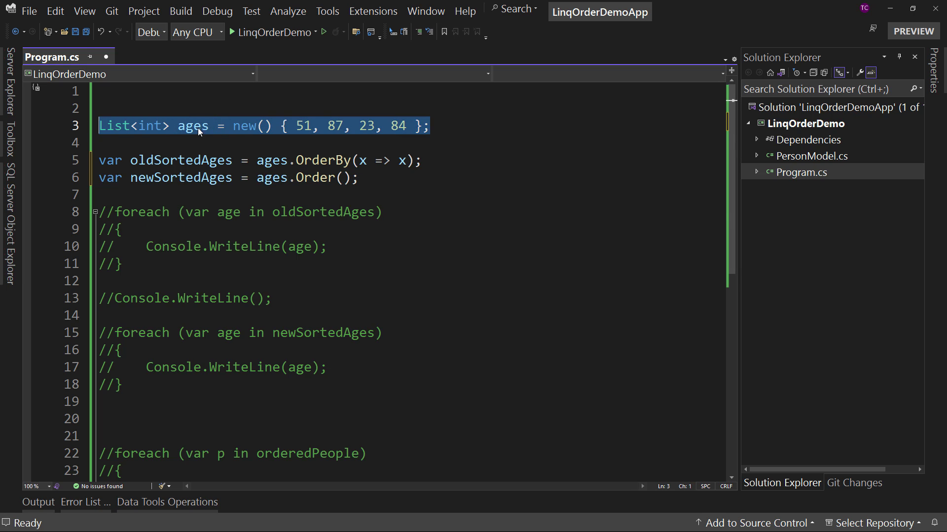
Step: Re-enable the two foreach loops so newSortedAges prints in the second one
left_click(273, 176)
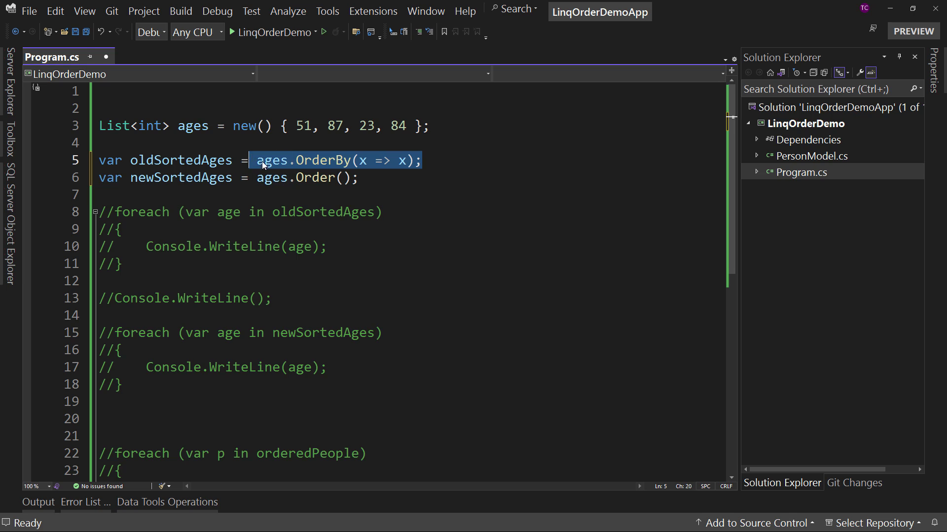
left_click(357, 177)
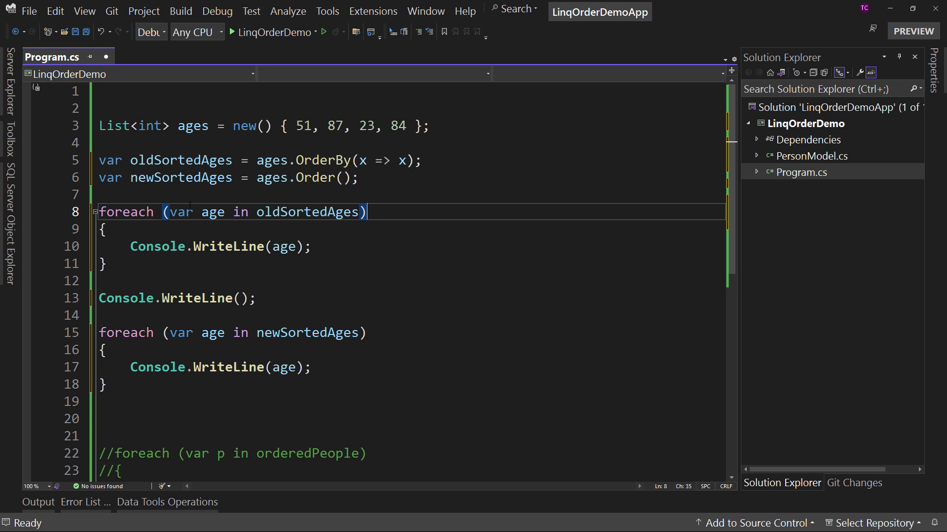
double_click(306, 211)
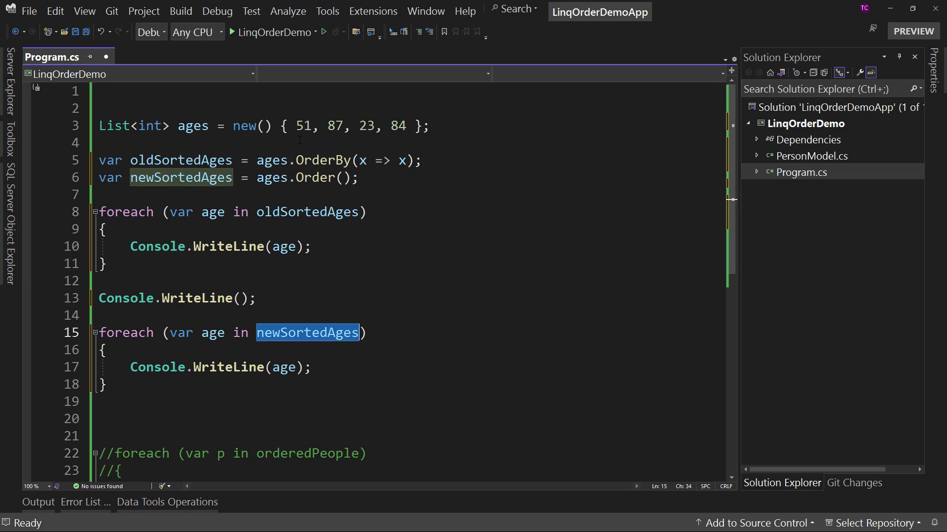
mouse_move(272, 32)
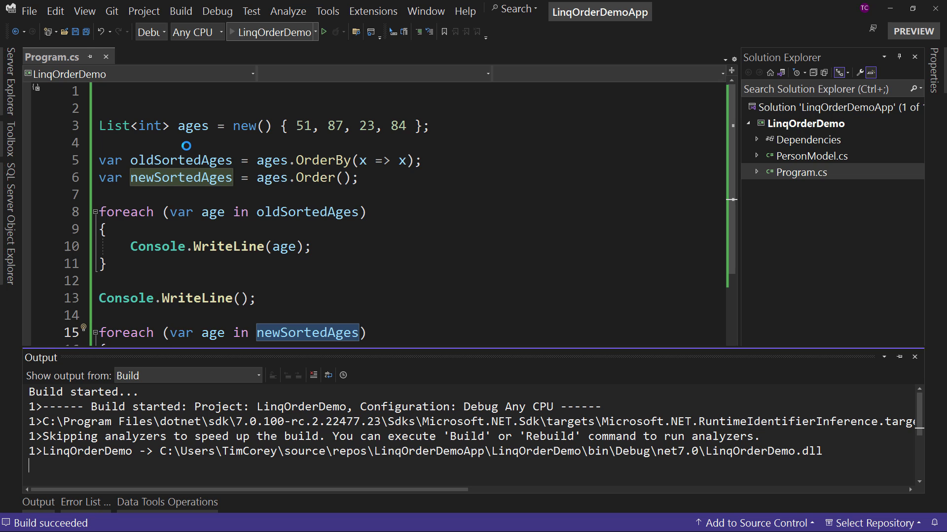
Step: Run the demo so the console prints 23 51 84 87 for both sorts
left_click(323, 32)
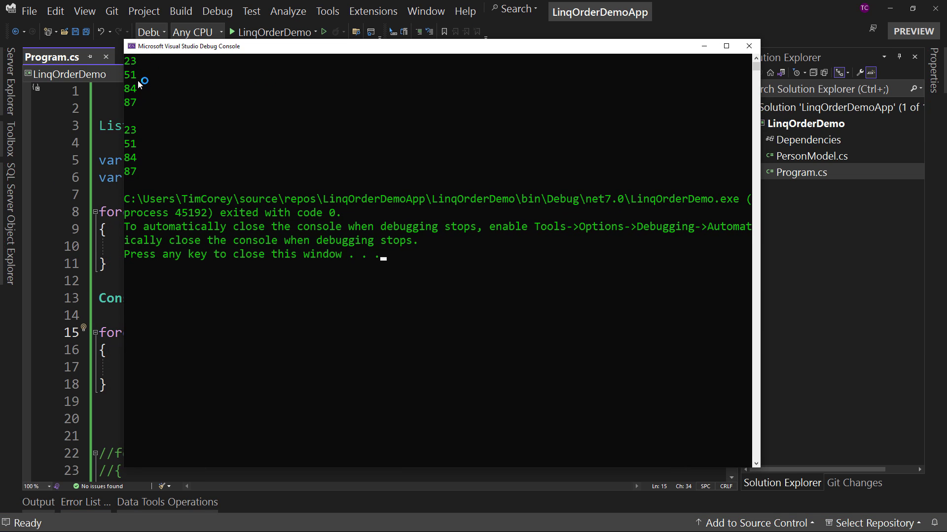
mouse_move(133, 179)
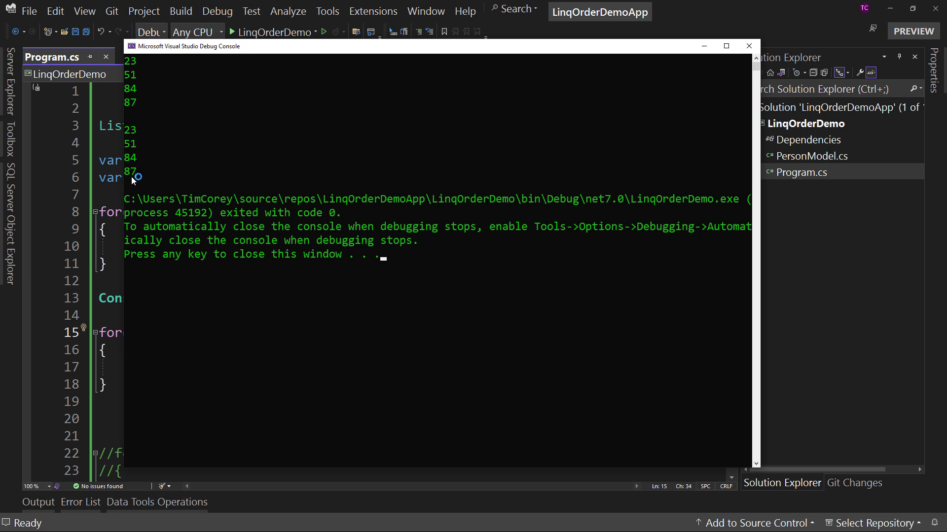
mouse_move(612, 48)
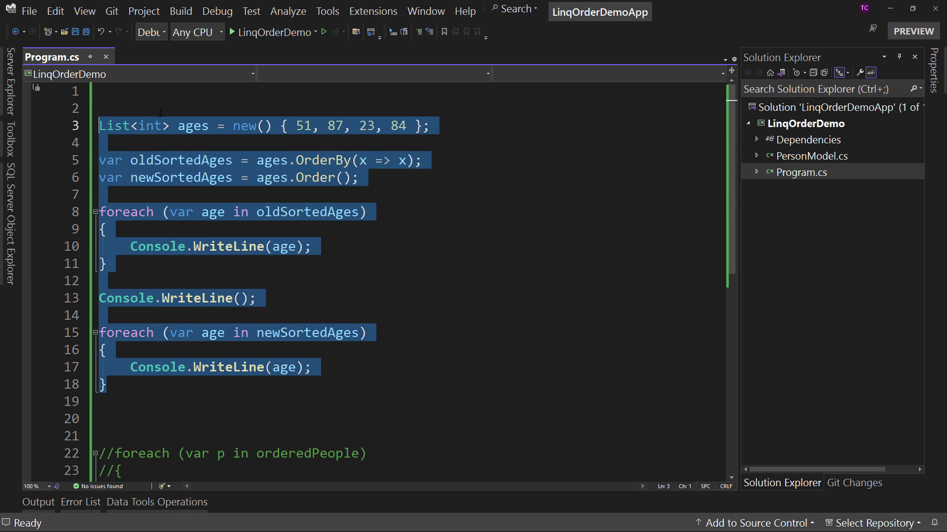
Step: Comment out the integer demo and start declaring orderedPeople from the people list
key("ctrl+k ctrl+c")
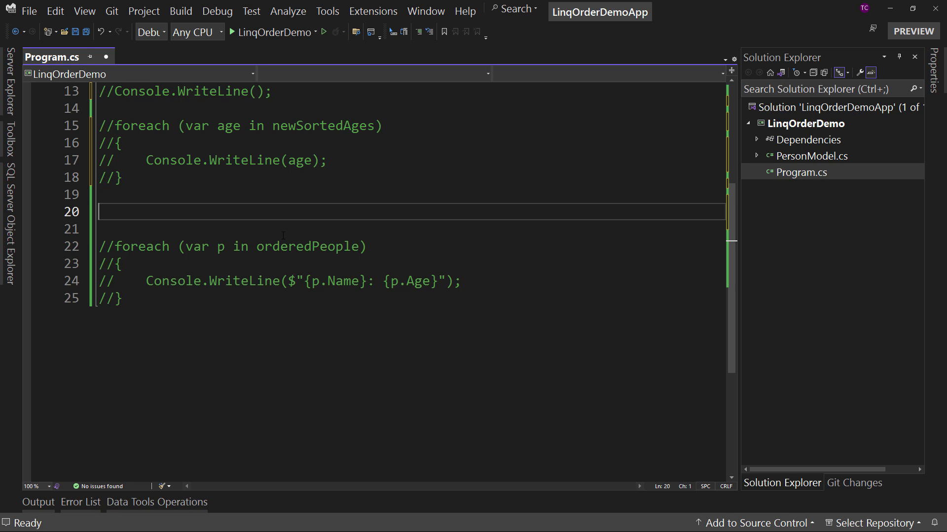
type("var ordere")
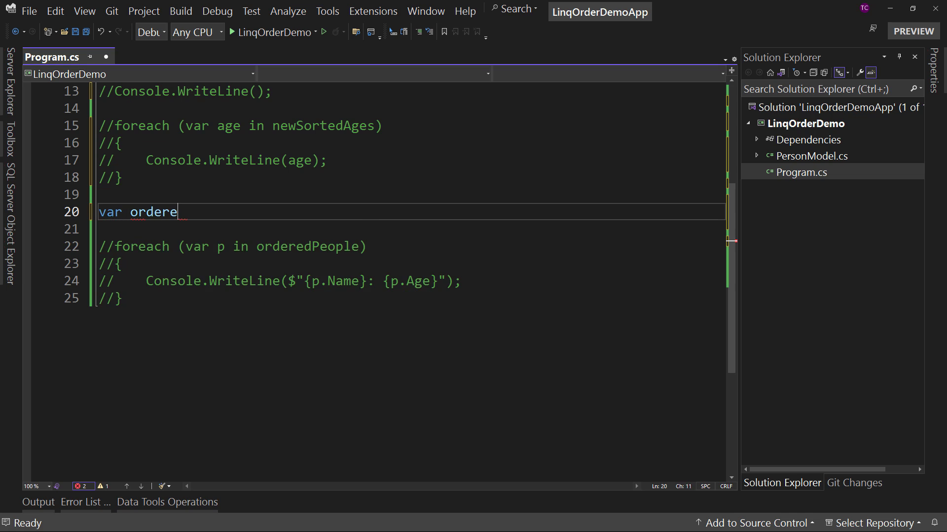
type("dPeople = p")
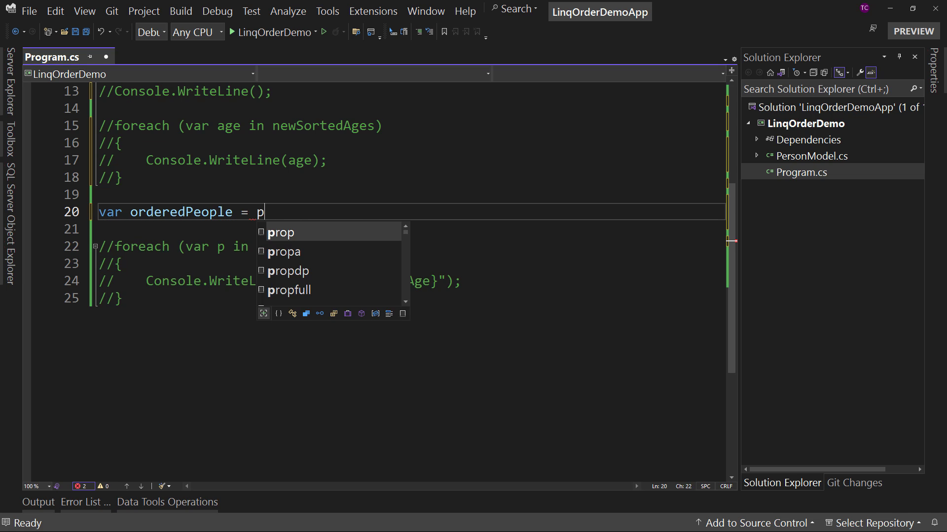
type("orderedPeople.OrderByDescending(p => p.Id);")
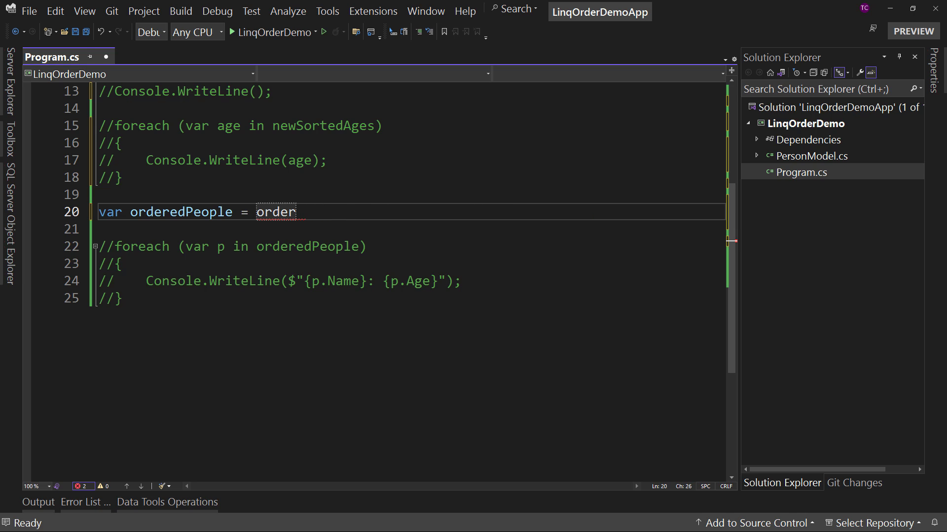
key("Backspace")
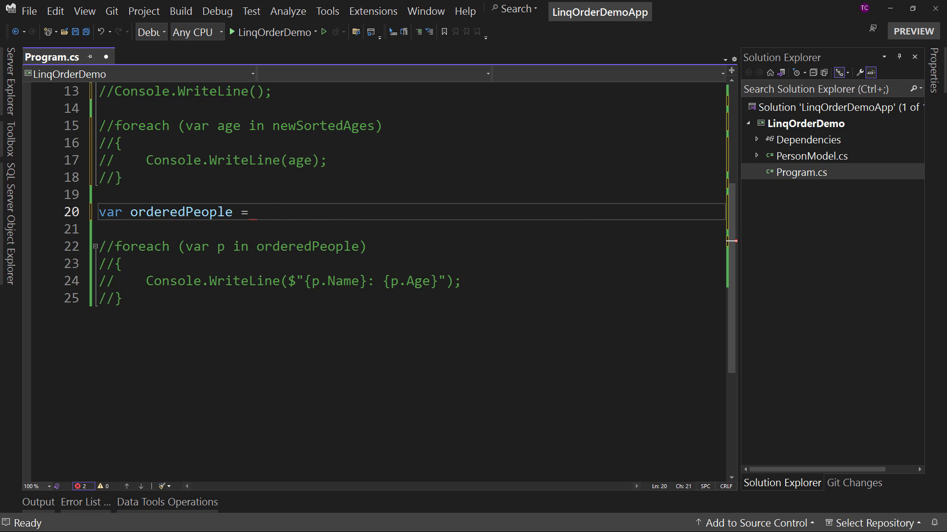
type("peopl")
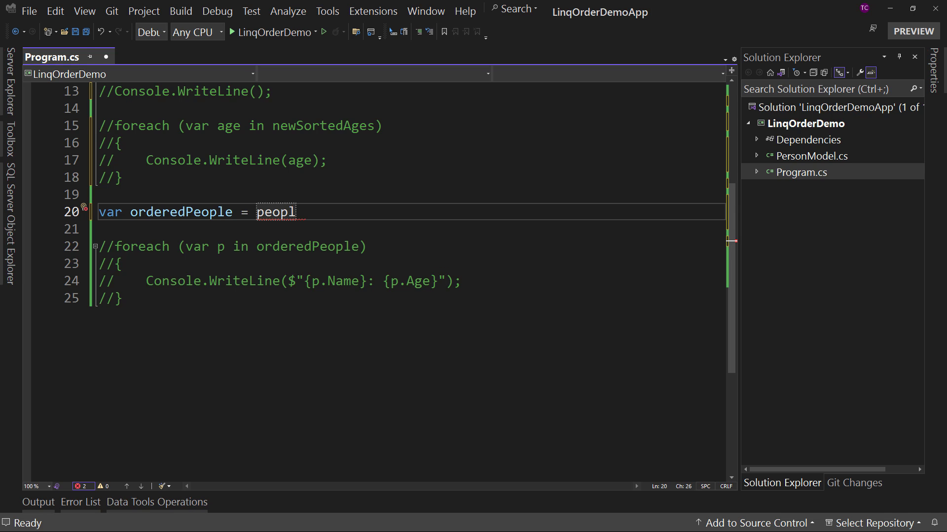
Step: Finish orderedPeople = people.Order() on its own line above the print loop
left_click(143, 177)
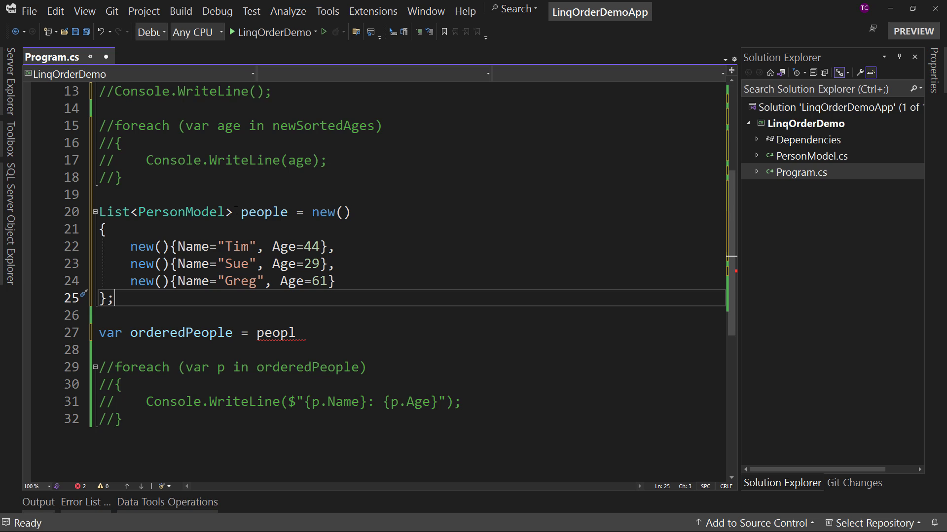
mouse_move(275, 333)
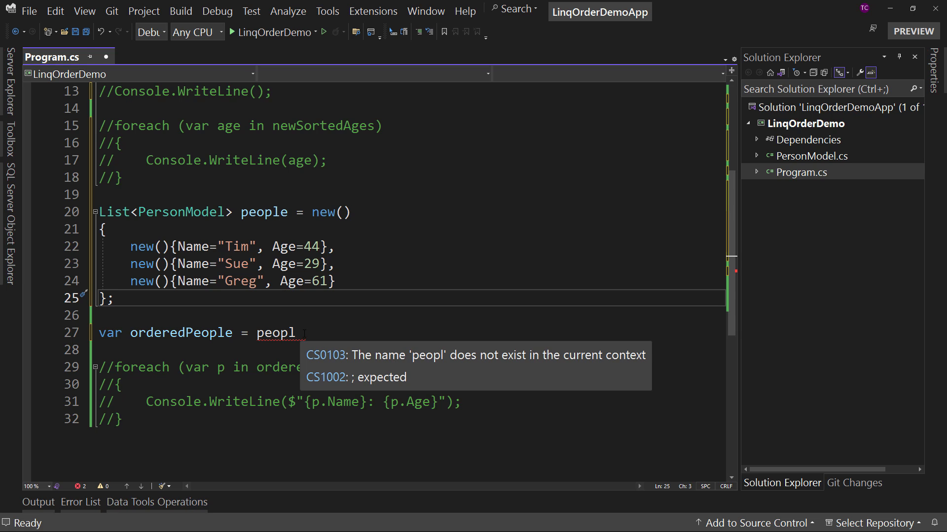
type("e")
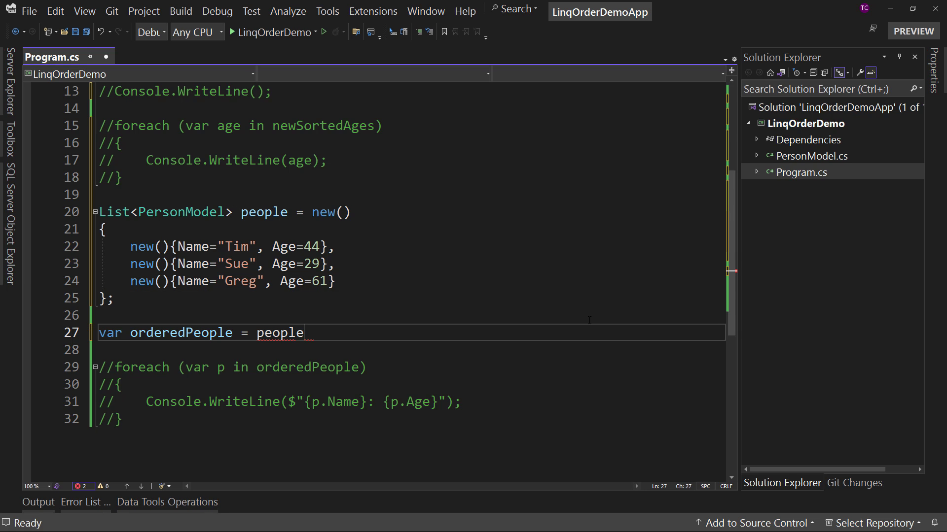
type(".order();")
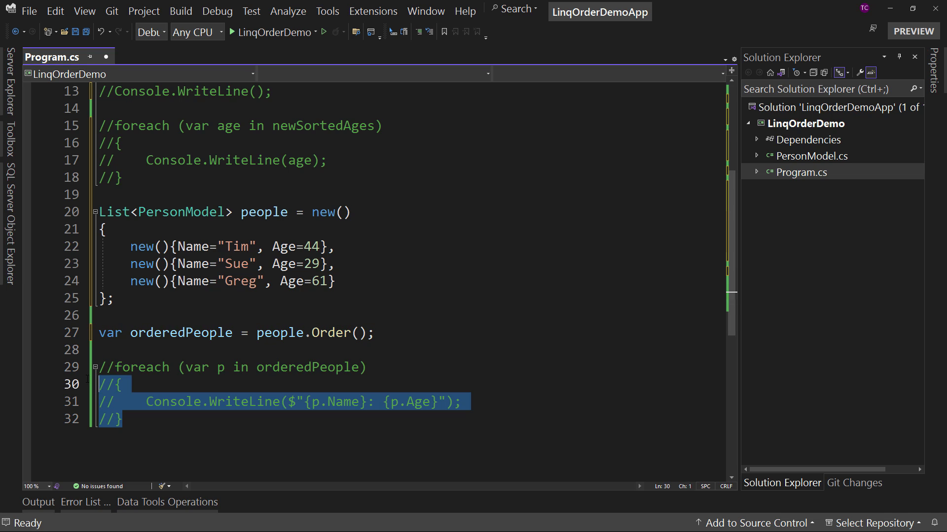
Step: Run the program and hit InvalidOperationException 'Failed to compare two elements.'
left_click(236, 367)
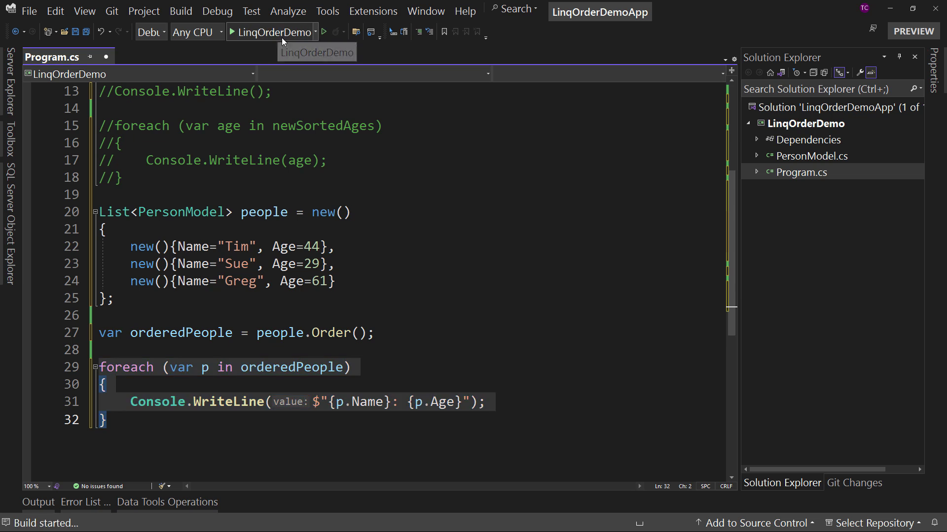
left_click(323, 31)
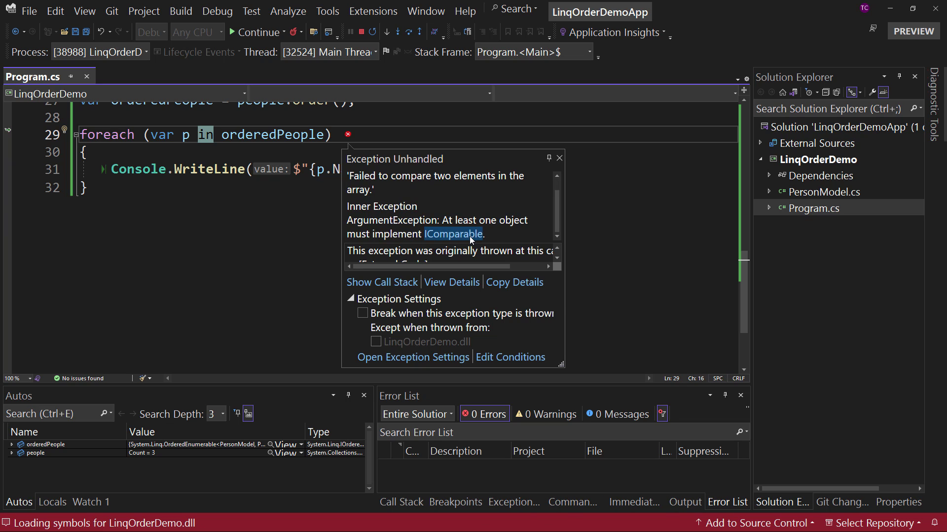
scroll("up", 3)
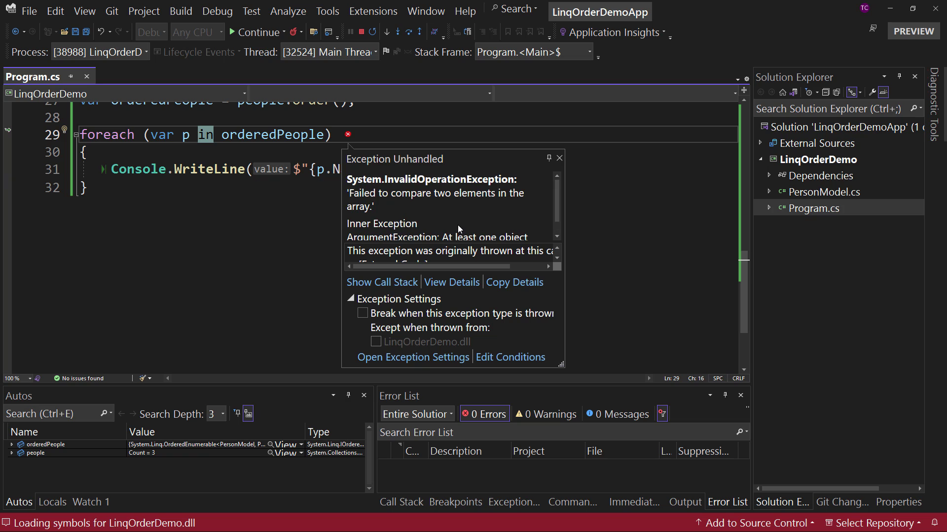
mouse_move(489, 205)
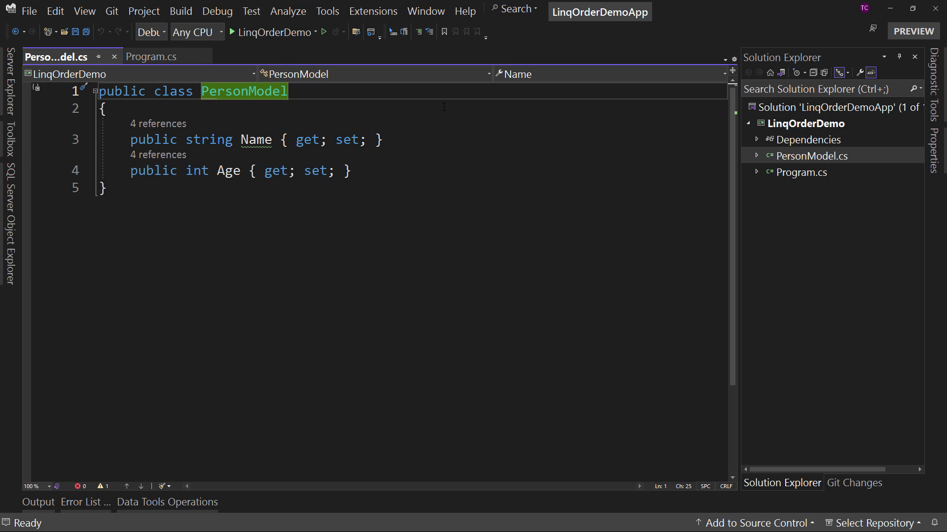
type(": I")
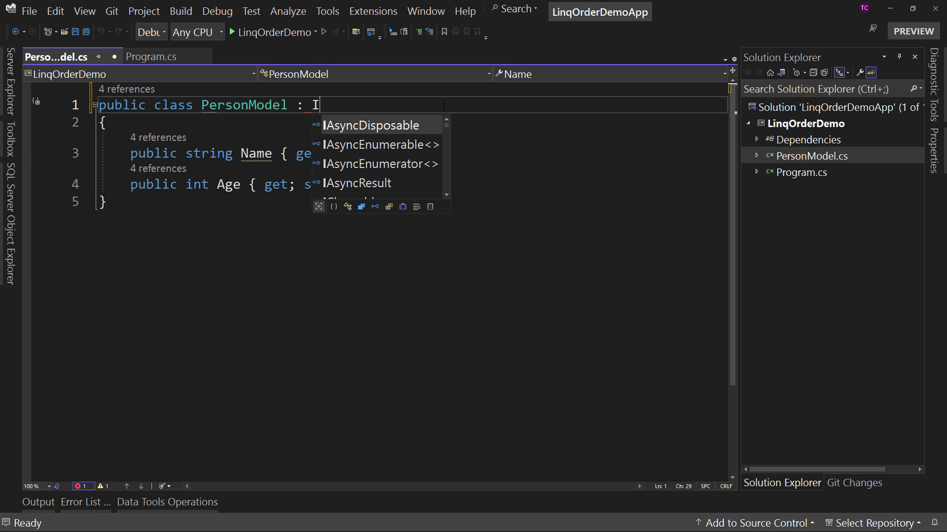
type("Comparable<PersonModel>")
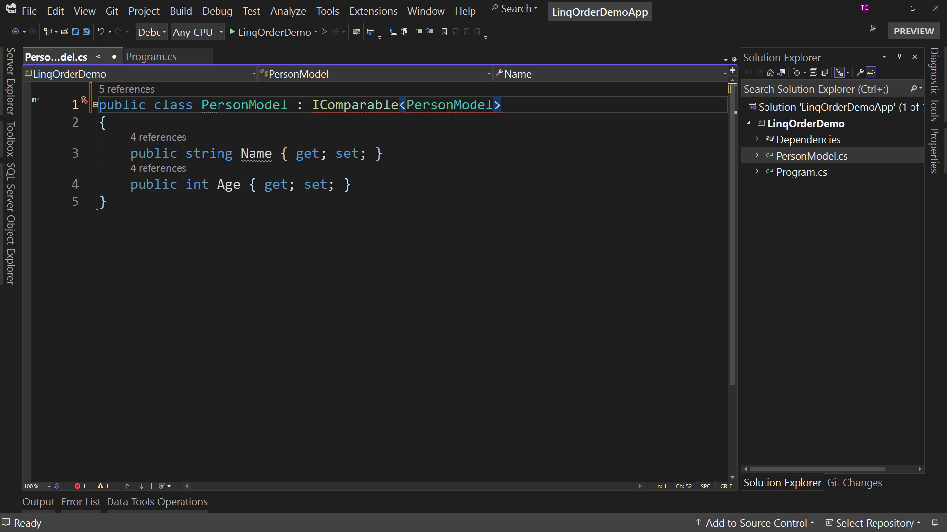
left_click(502, 106)
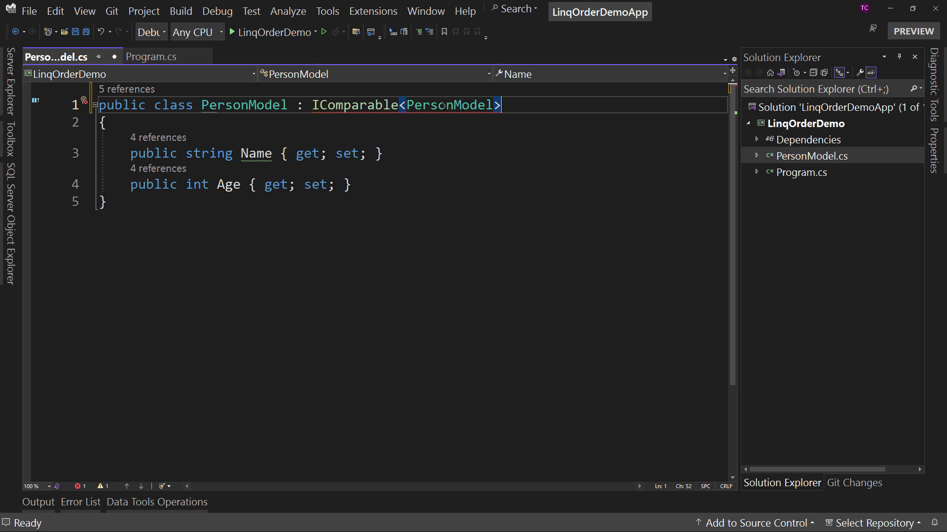
double_click(245, 105)
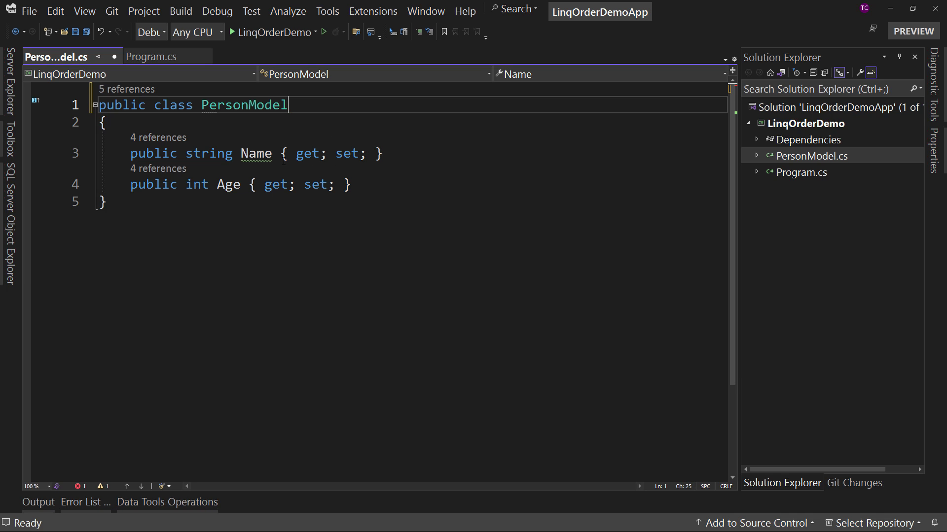
key("ctrl+s")
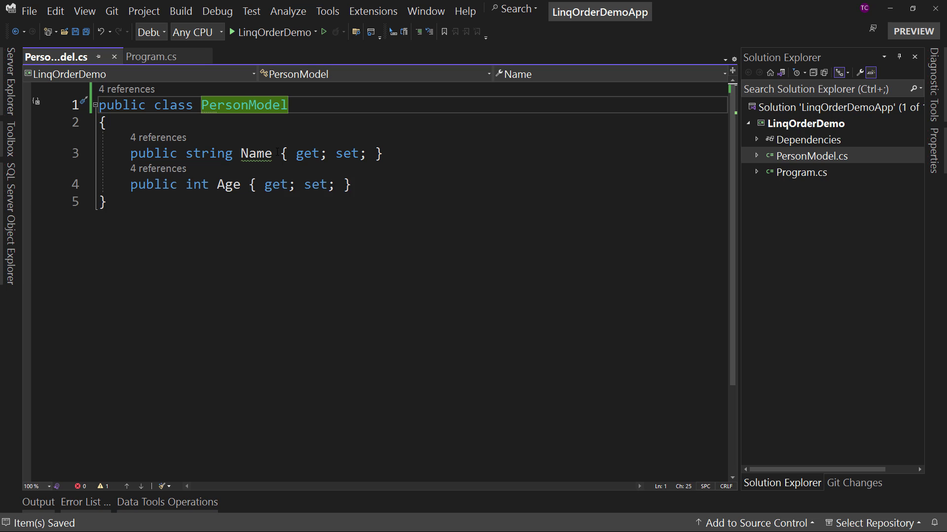
Step: Rewrite the call as people.OrderBy(x => x.Name).ToList() and run the name-ordered output
left_click(152, 56)
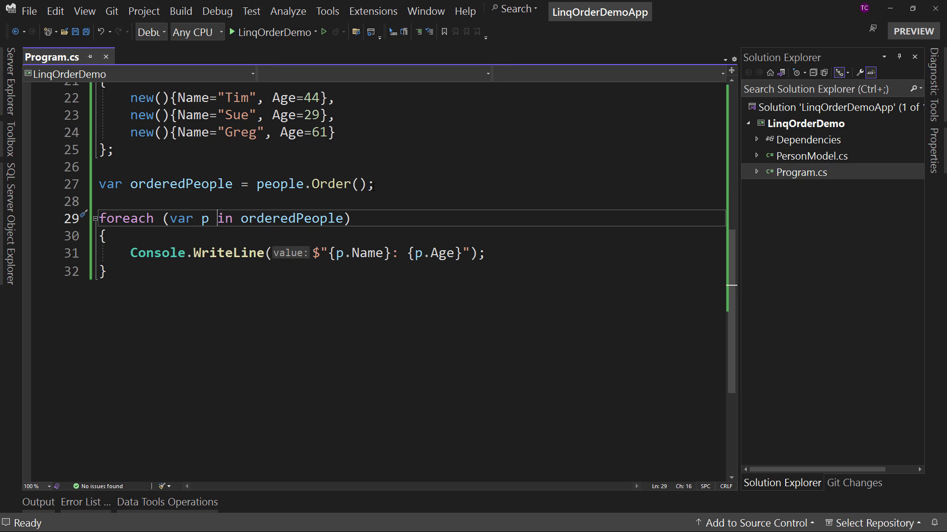
mouse_move(330, 184)
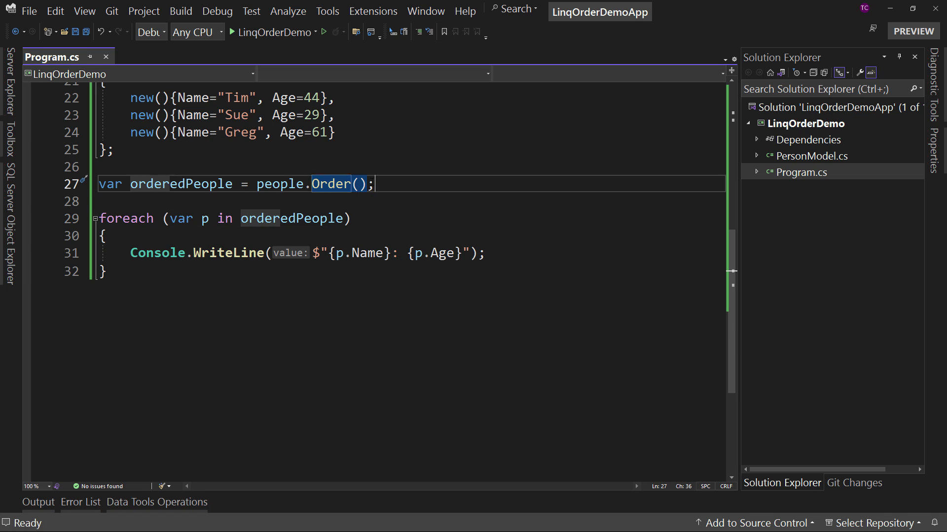
key("Backspace")
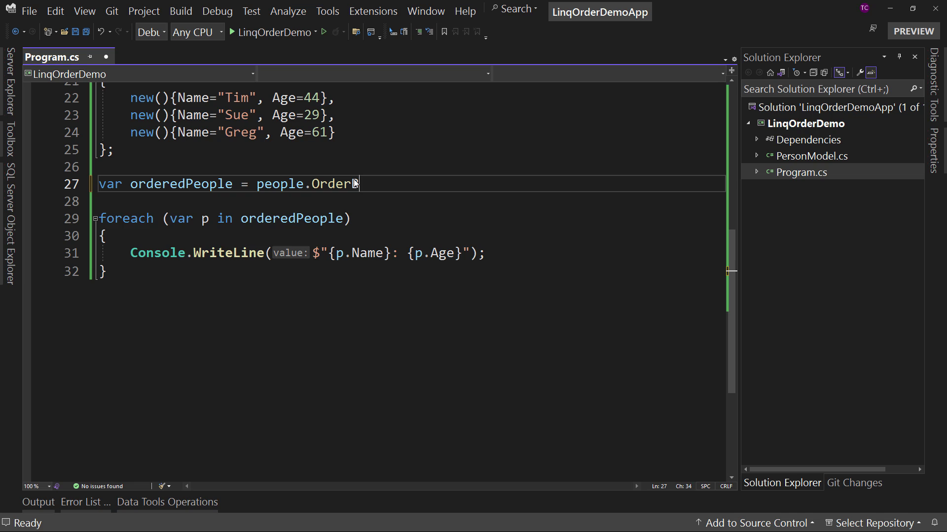
type("By(x => x.Name).ToList();")
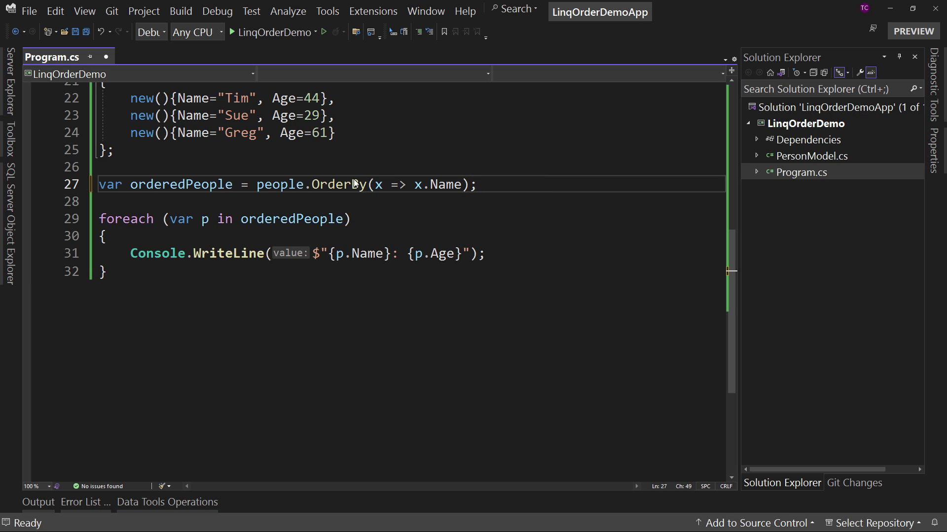
mouse_move(284, 219)
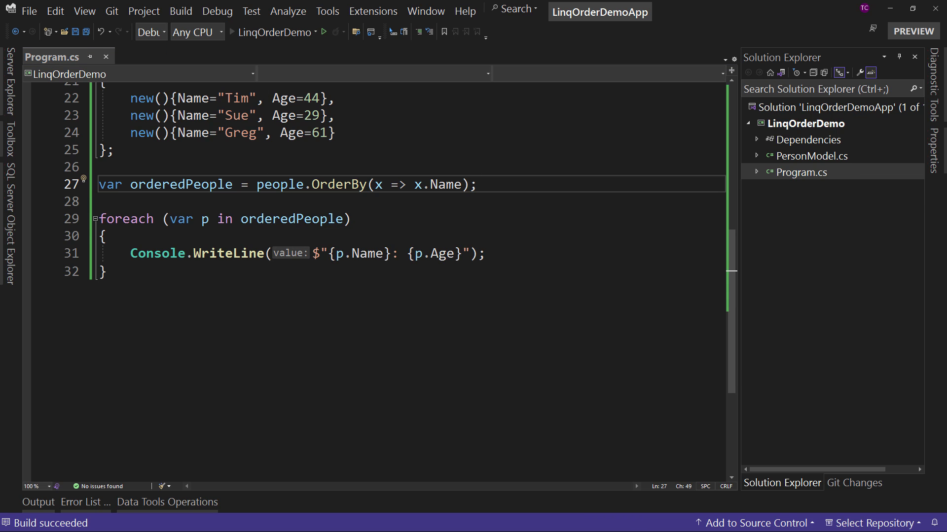
left_click(323, 32)
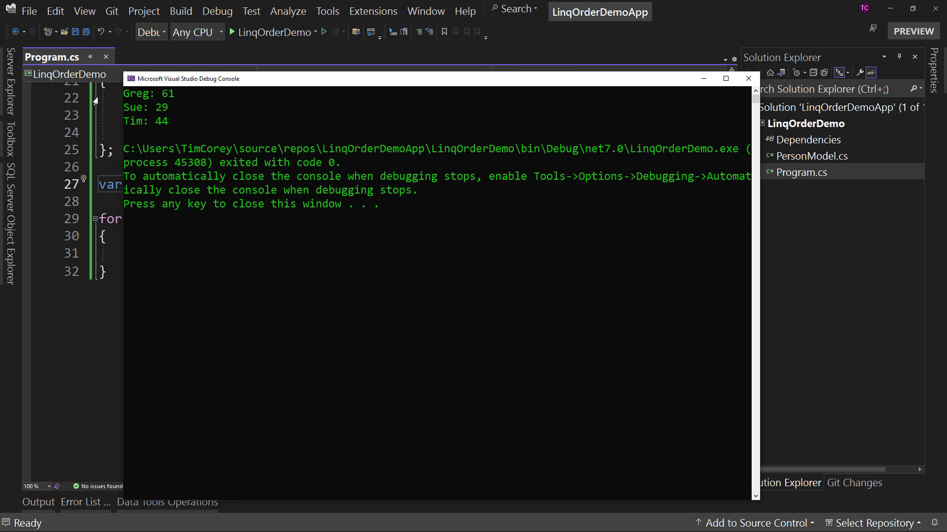
mouse_move(130, 109)
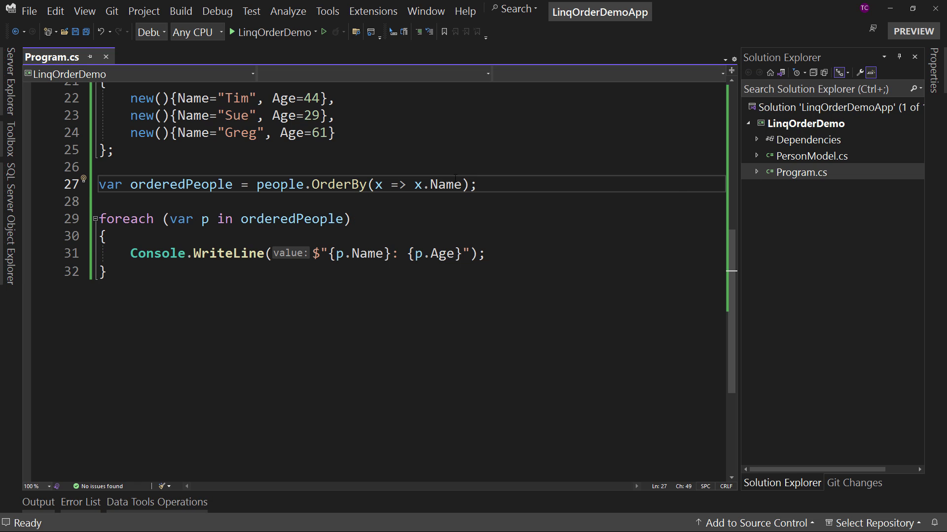
Step: Switch the lambda to x.Age and run, printing Sue 29, Tim 44, Greg 61
type("Ag")
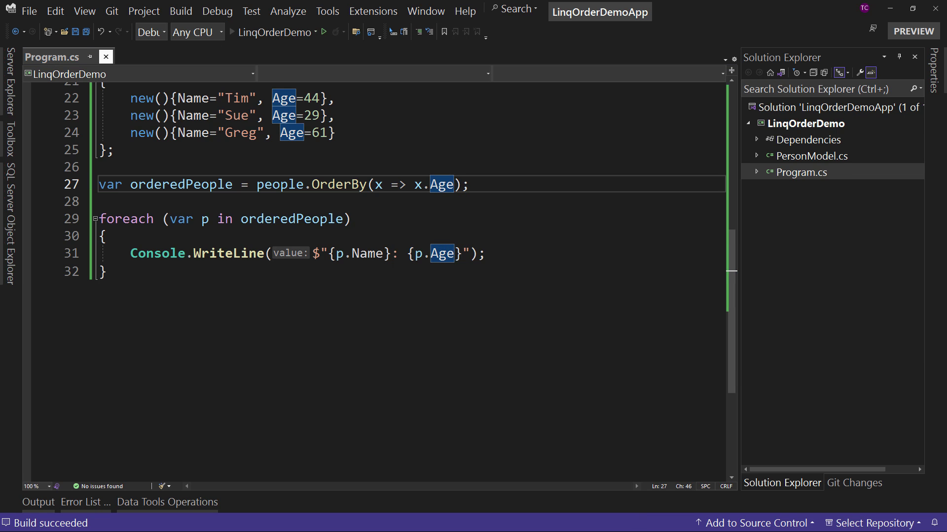
left_click(324, 32)
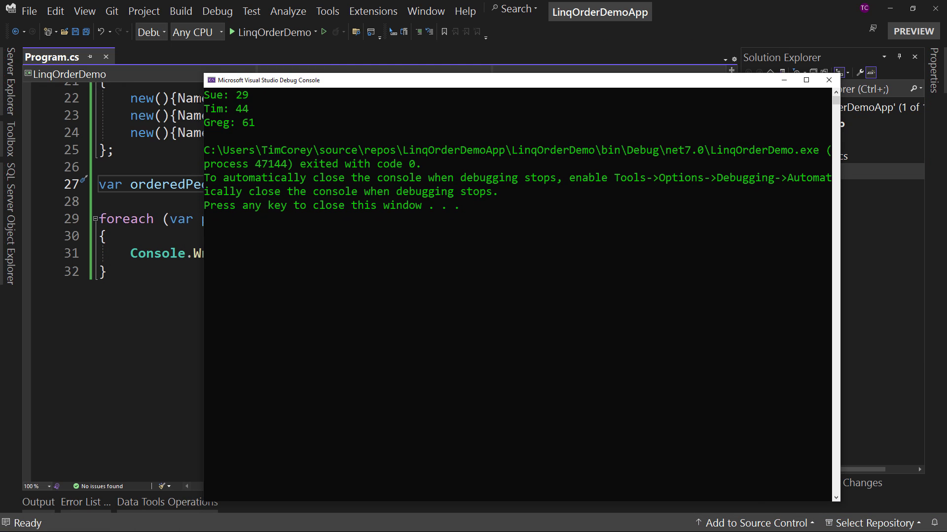
mouse_move(253, 135)
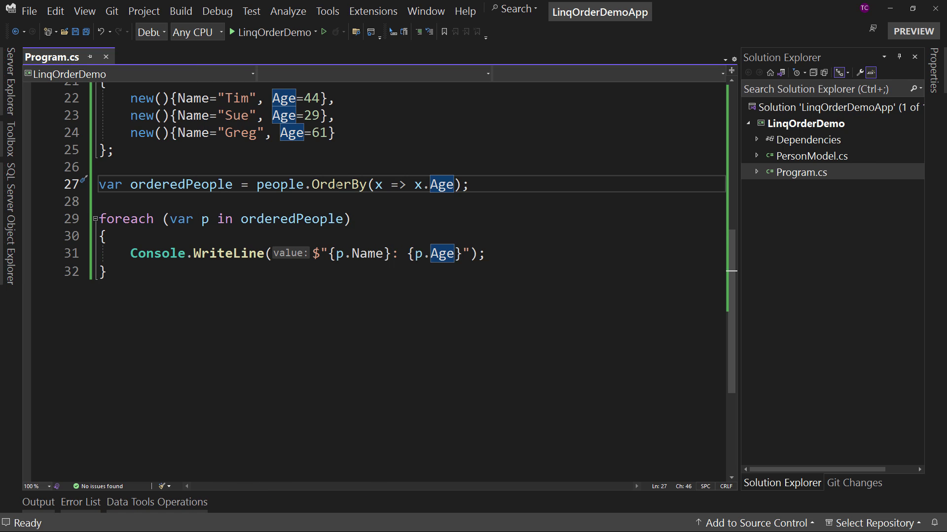
double_click(338, 185)
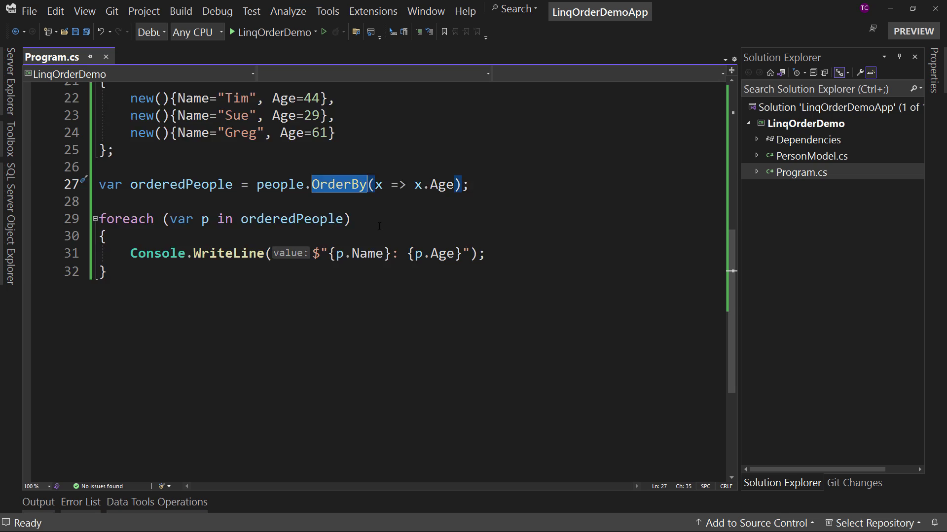
scroll("up", 3)
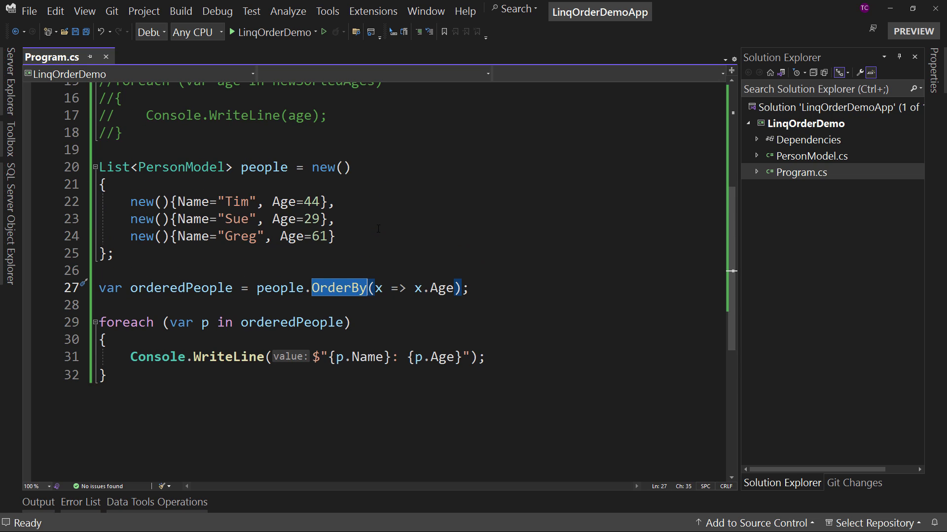
mouse_move(759, 153)
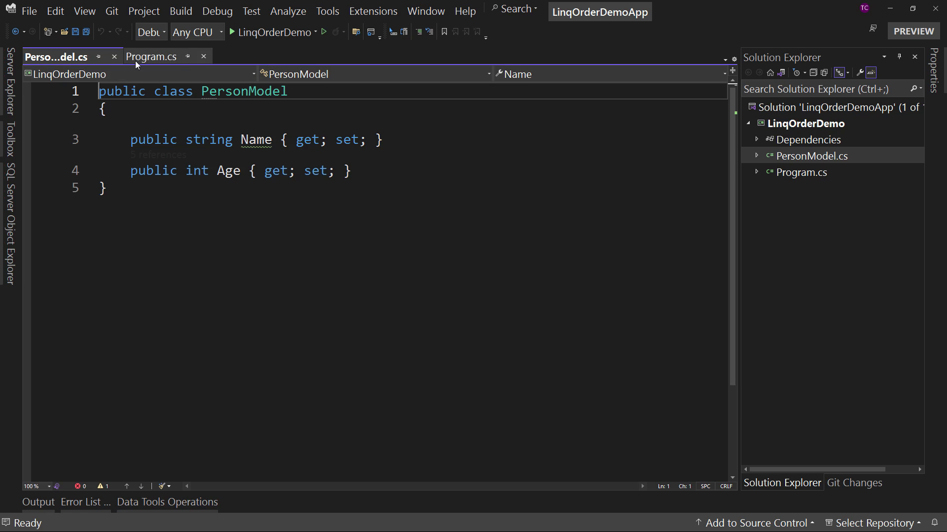
mouse_move(114, 56)
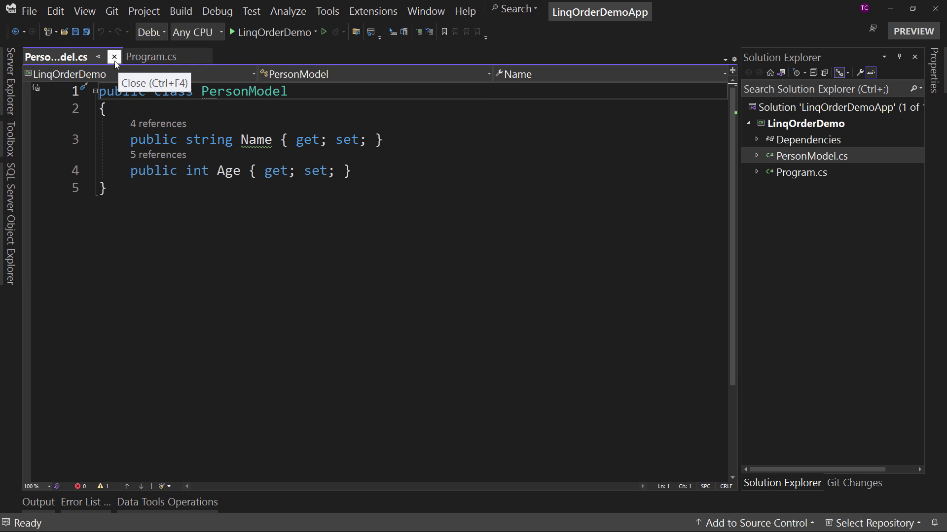
left_click(115, 57)
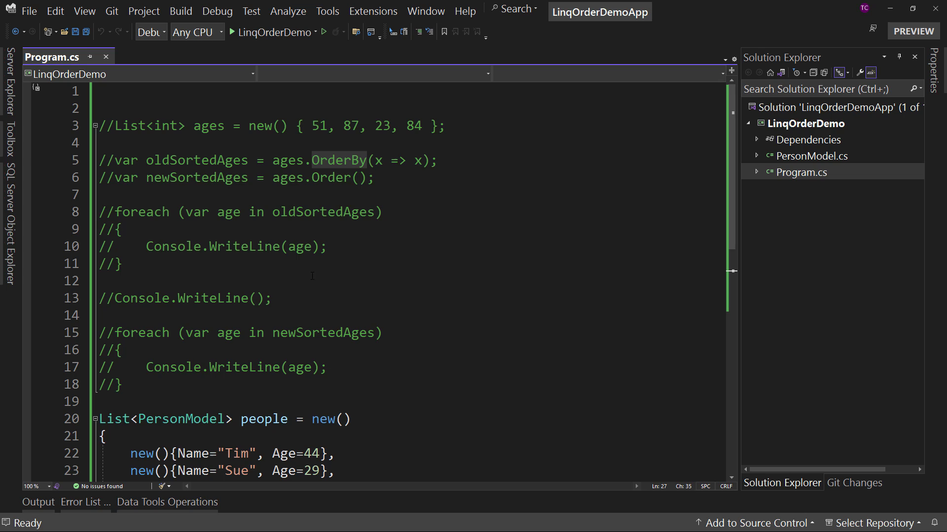
left_click(168, 125)
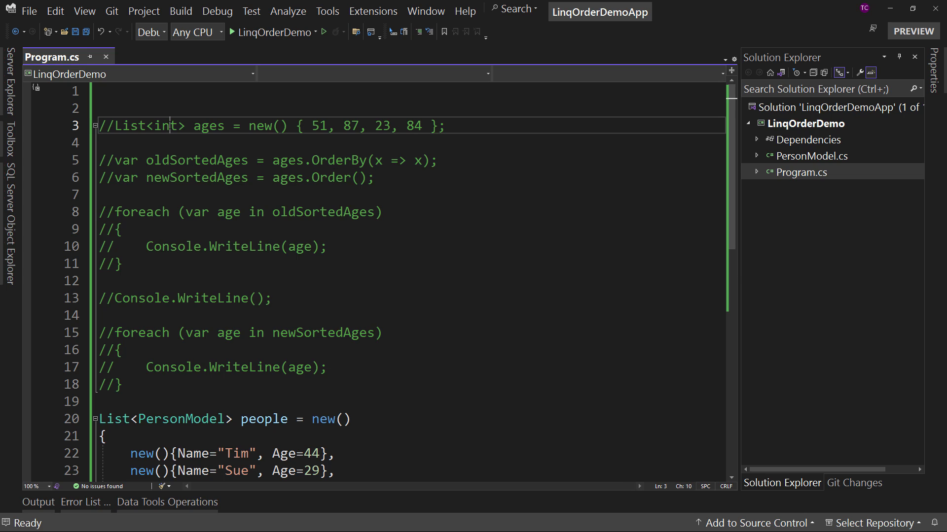
double_click(164, 125)
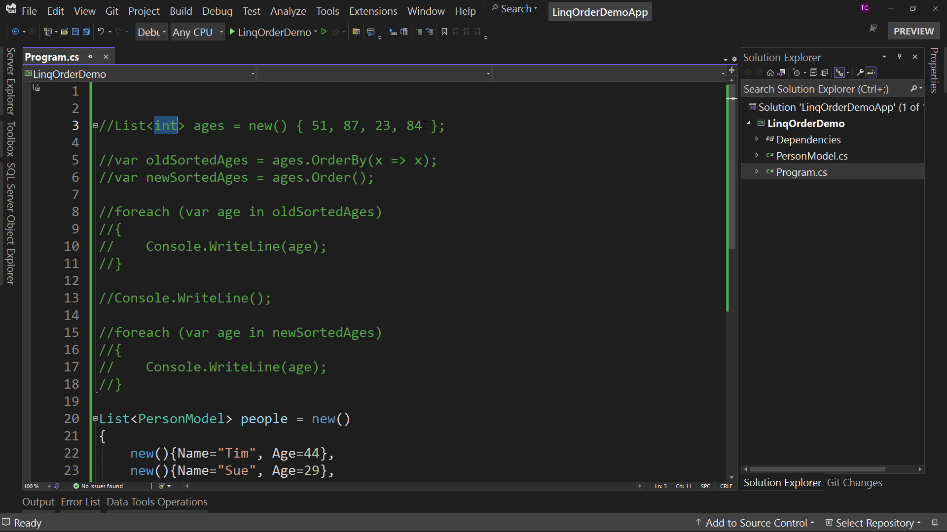
scroll("down", 3)
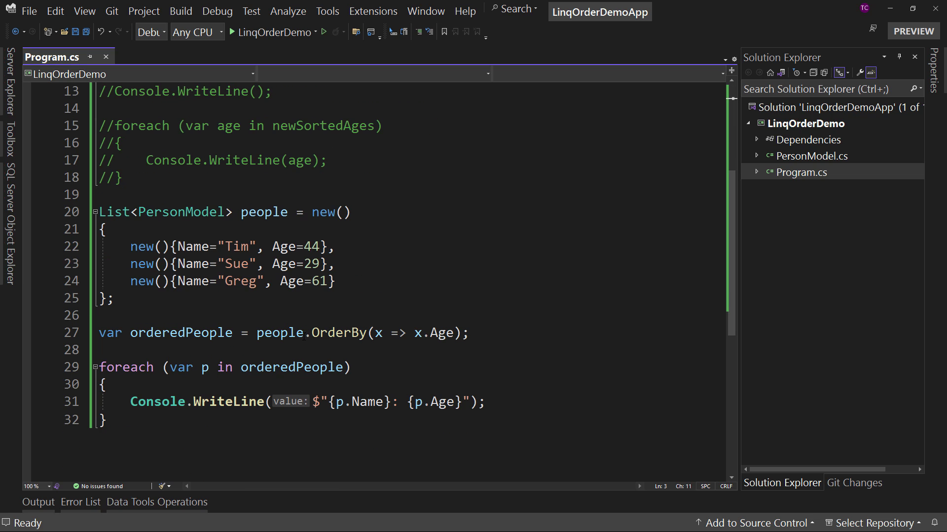
scroll("up", 3)
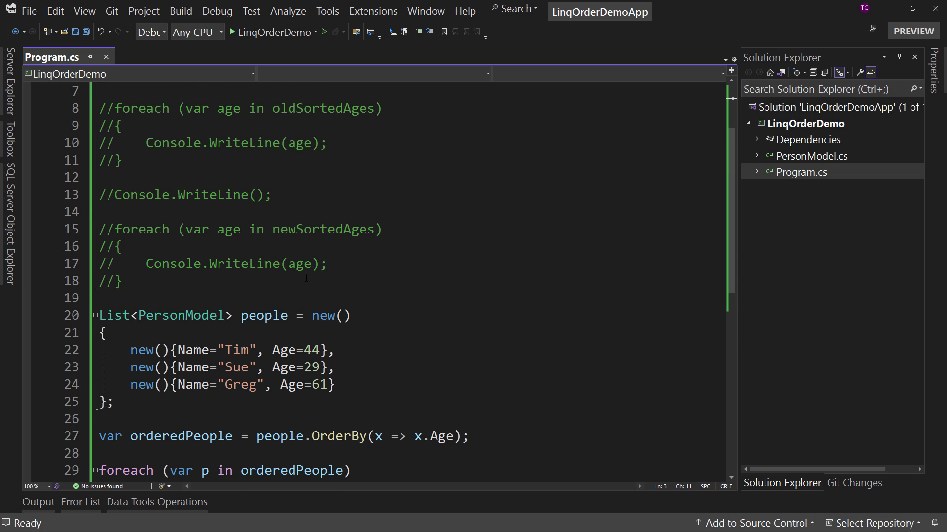
scroll("up", 3)
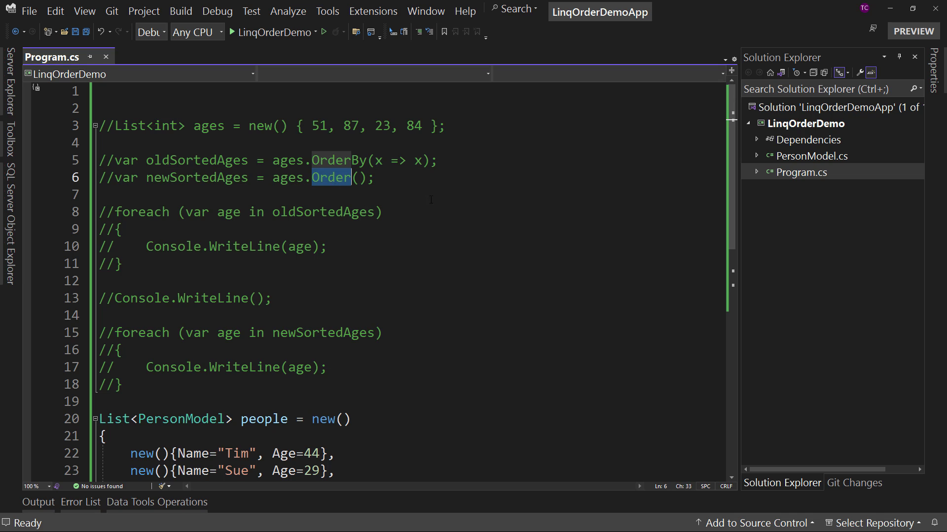
scroll("down", 3)
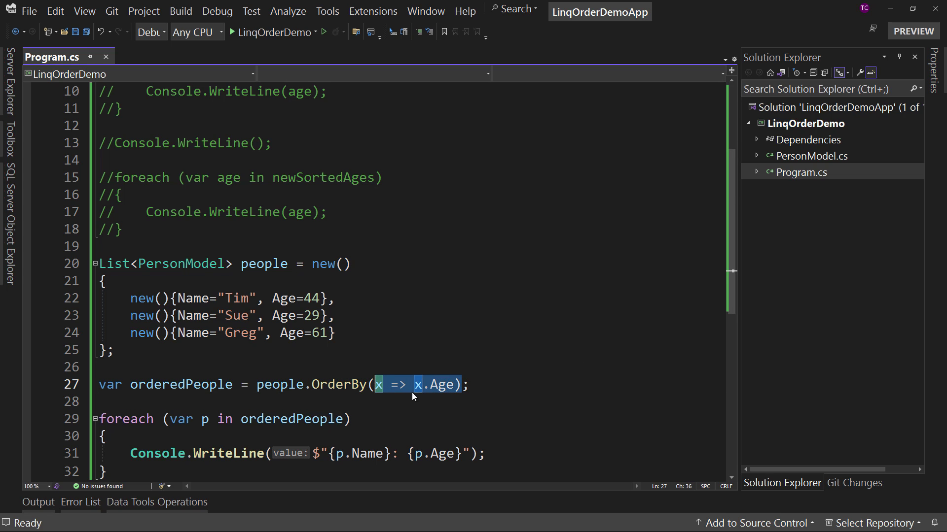
mouse_move(537, 297)
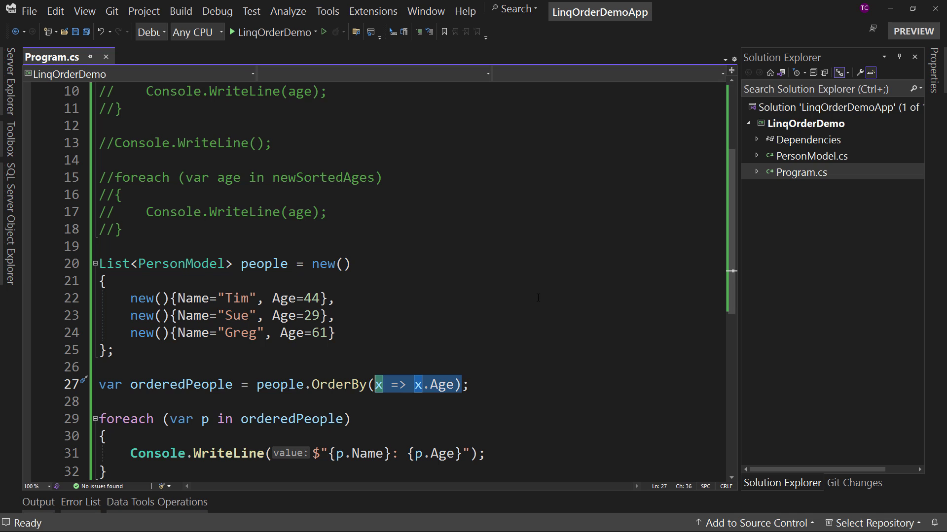
scroll("up", 3)
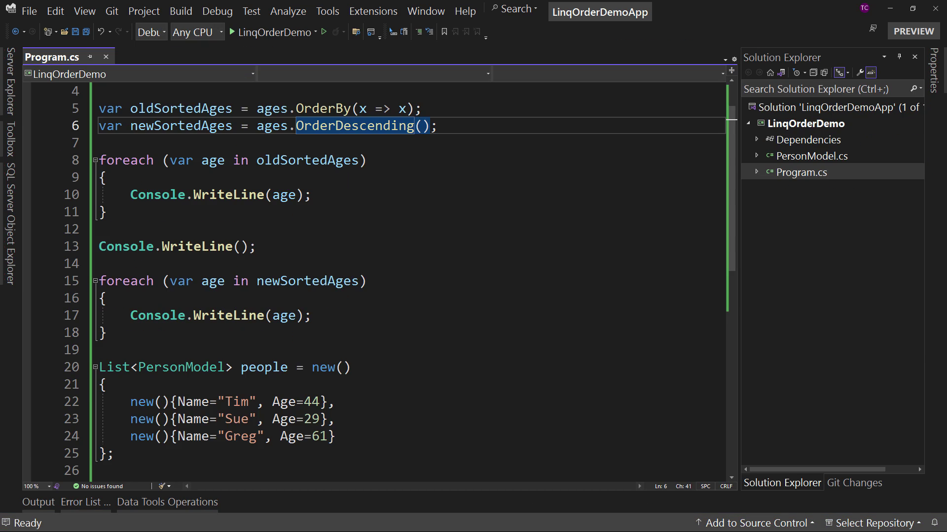
Step: Run with ages.OrderDescending() and highlight the 87 84 51 23 output
left_click(323, 32)
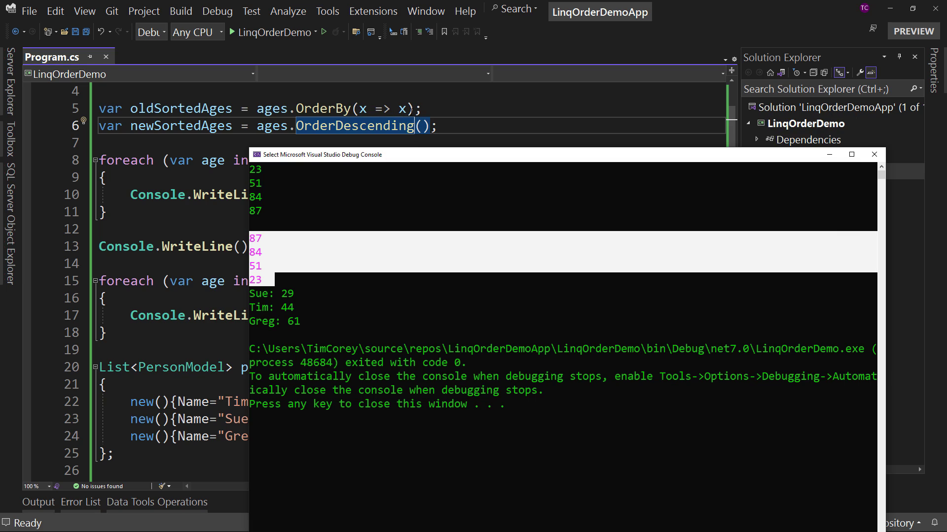
left_click_drag(320, 154, 331, 102)
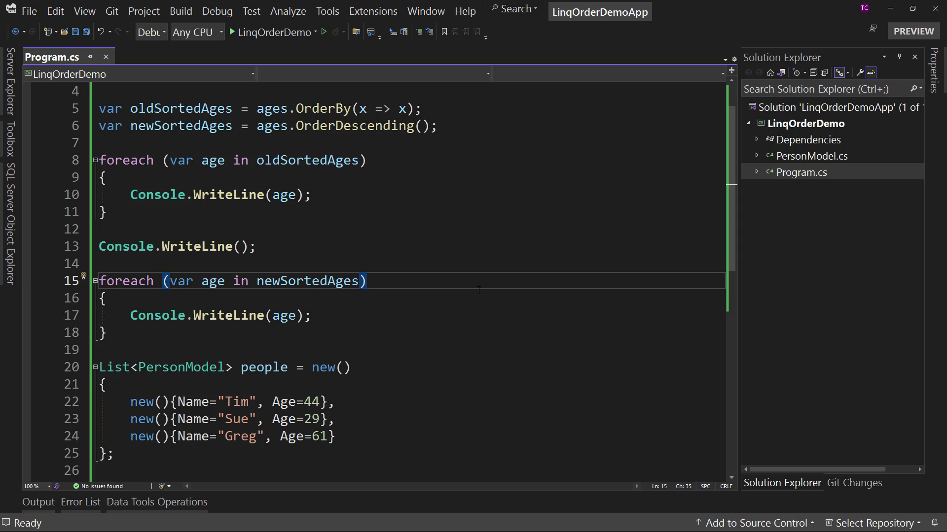
Step: Return focus to Program.cs after the newSortedAges loop header
left_click(367, 281)
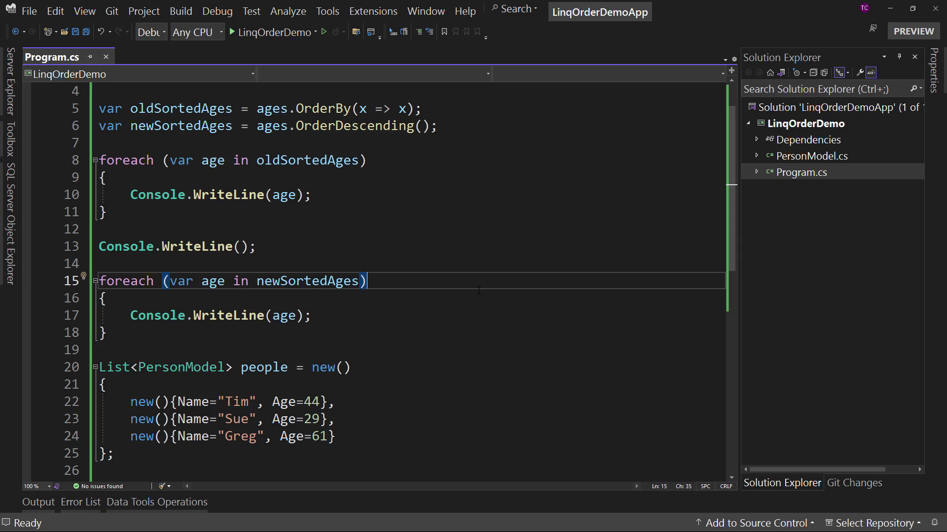